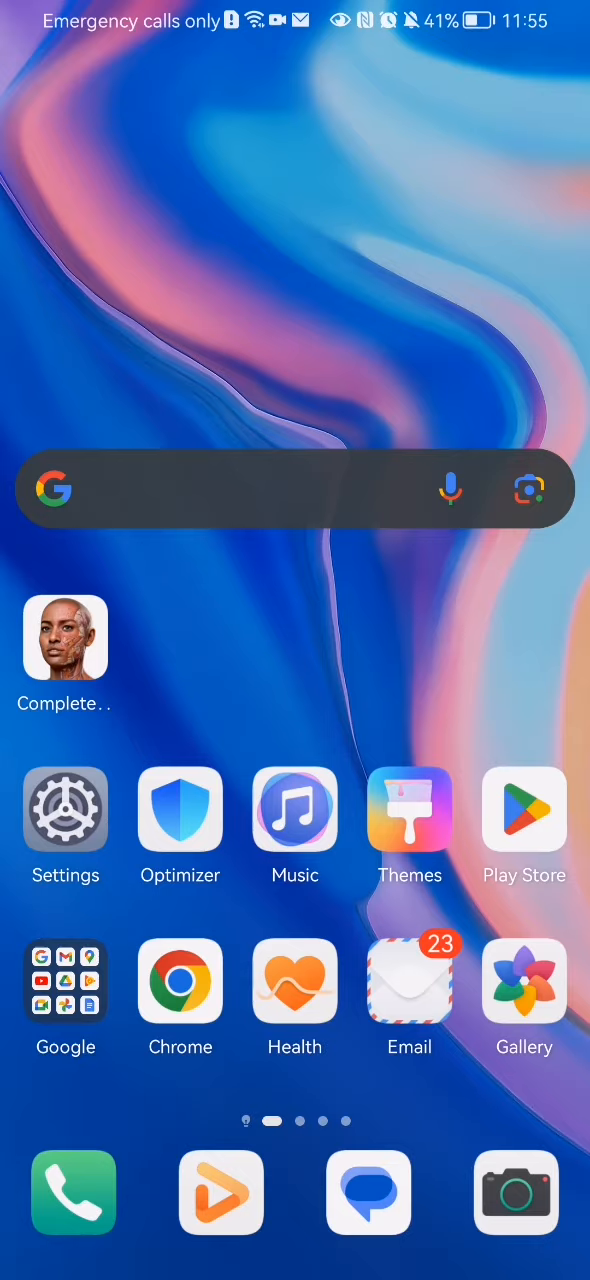
Step: Launch Complete Anatomy from the home screen to reach its main menu
left_click(64, 638)
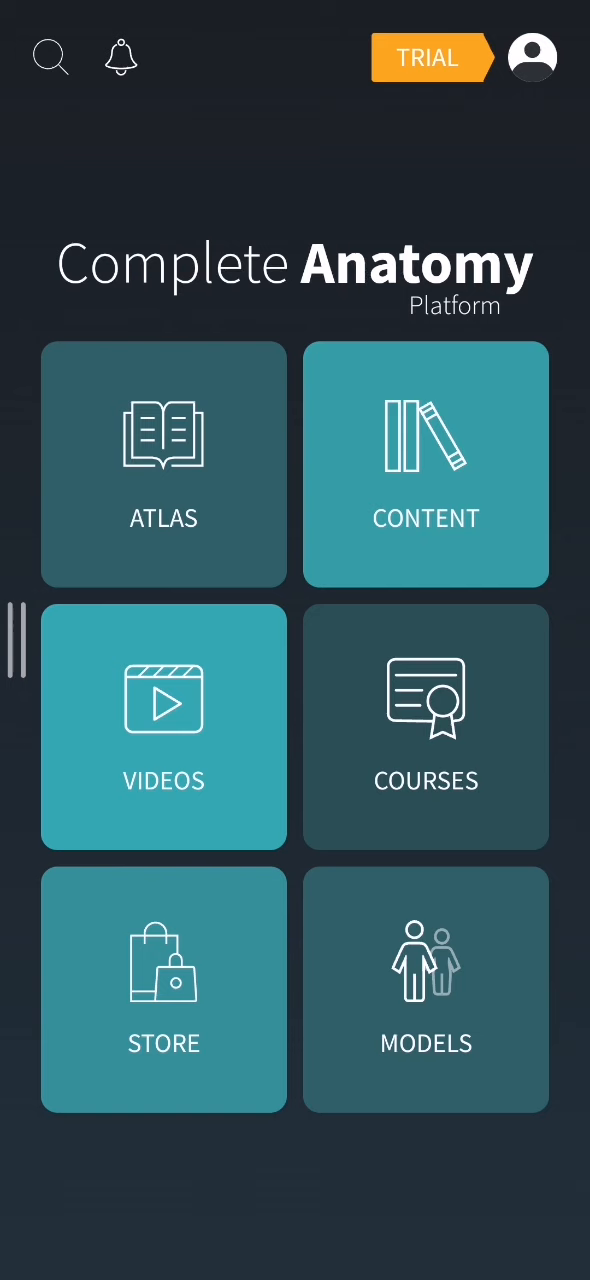
Step: View the Notifications tab showing the free-trial reminder and no notifications, then return to the main menu
left_click(120, 56)
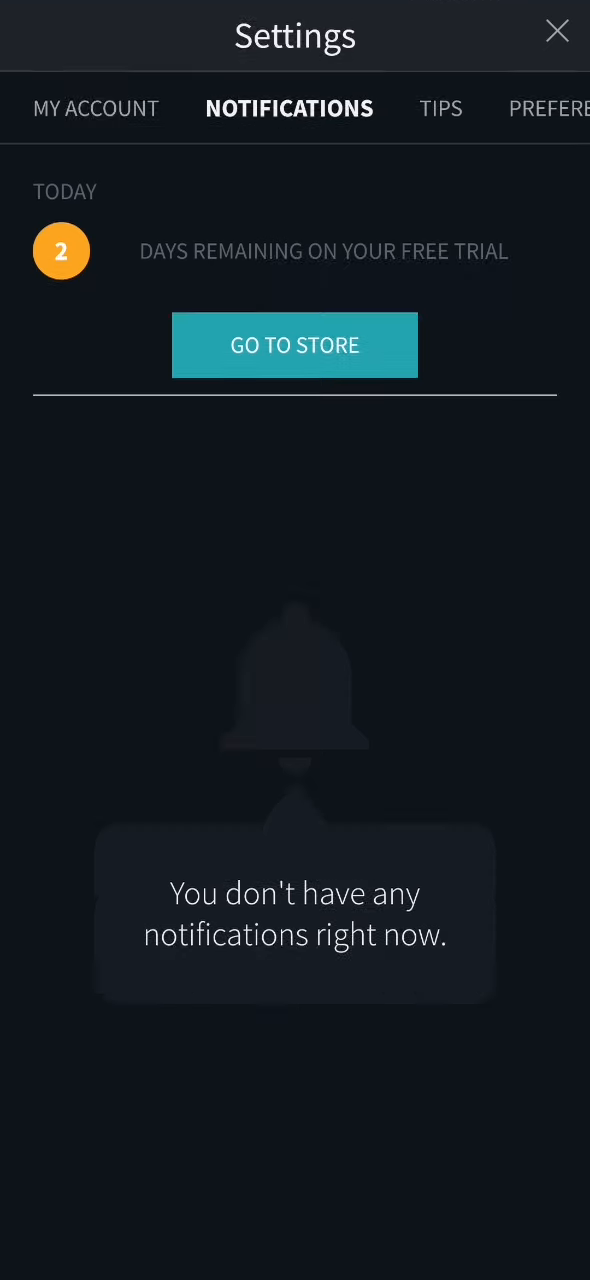
left_click(188, 92)
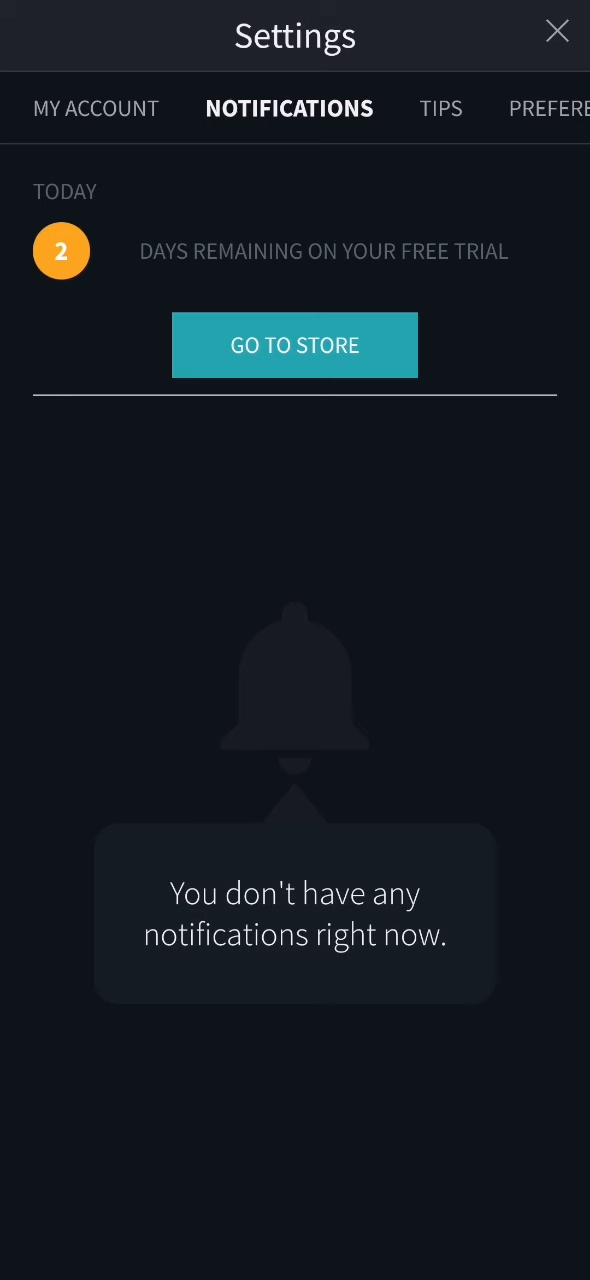
left_click(556, 30)
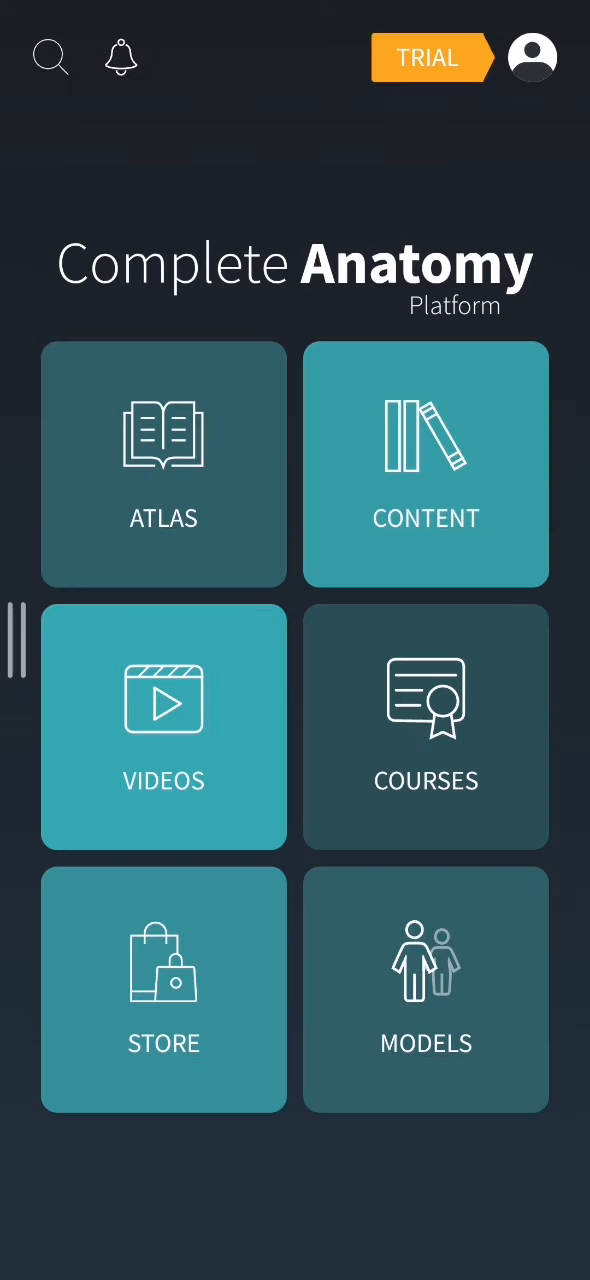